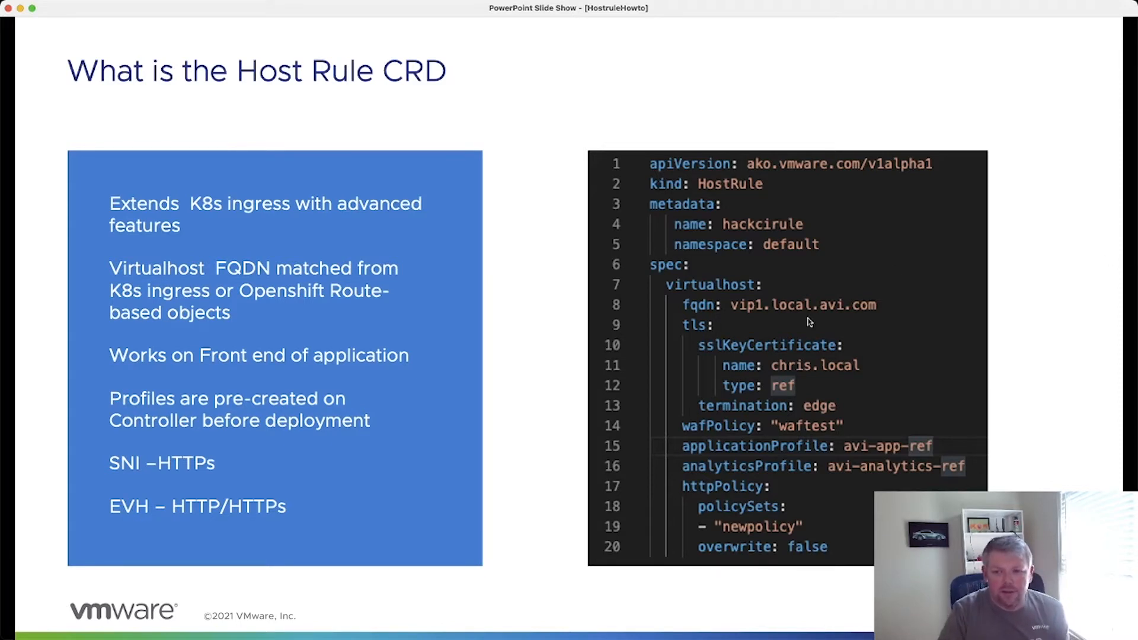
mouse_move(740, 314)
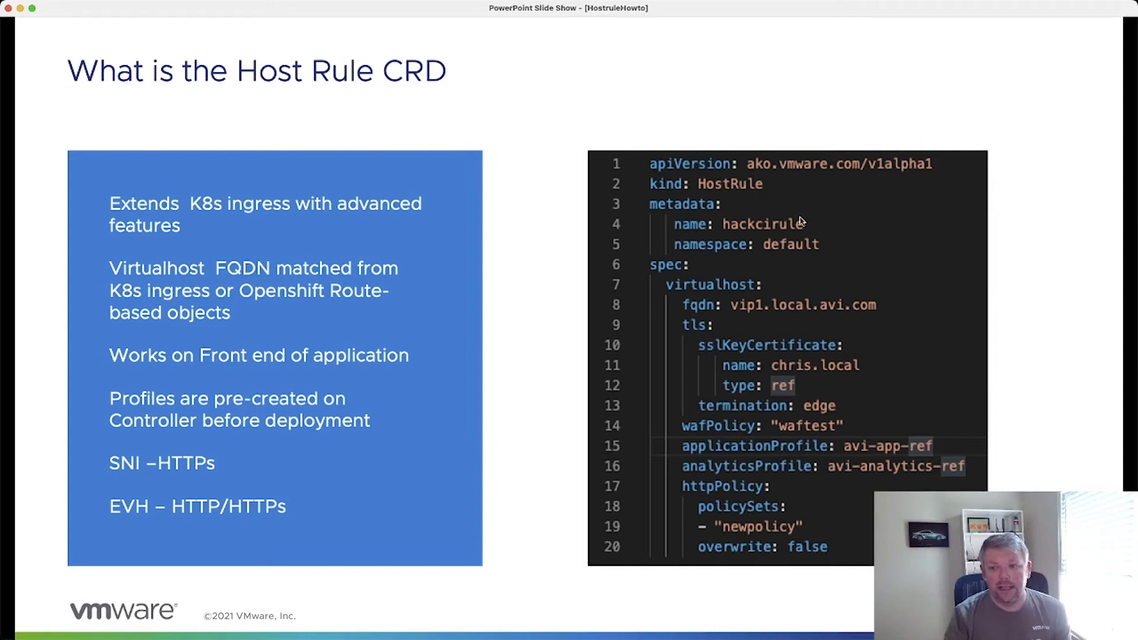
mouse_move(794, 221)
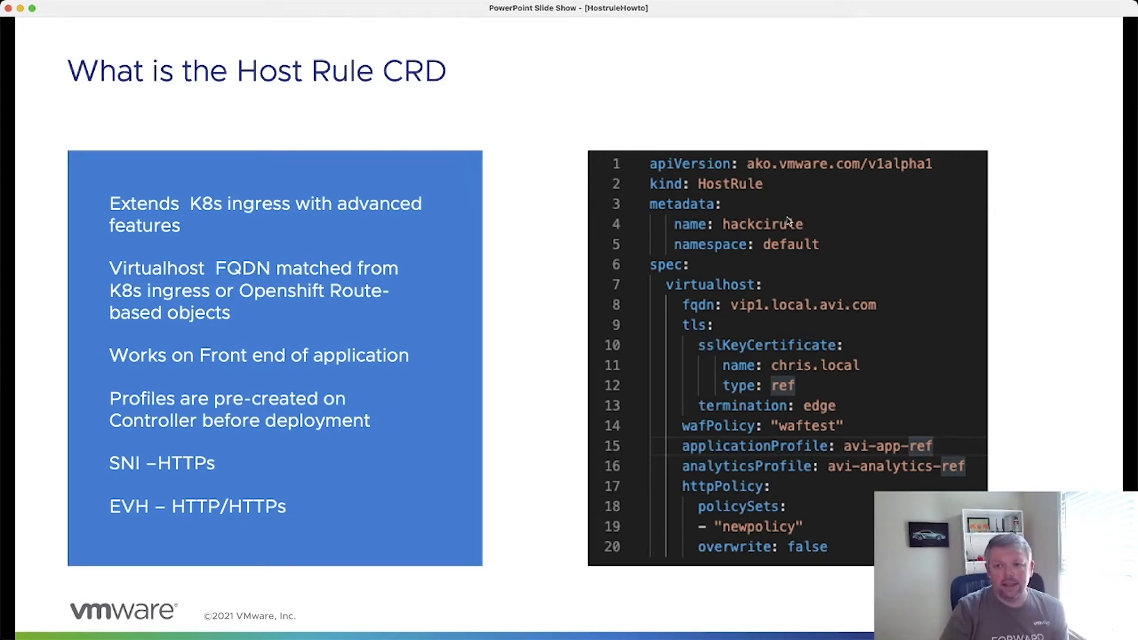
mouse_move(826, 223)
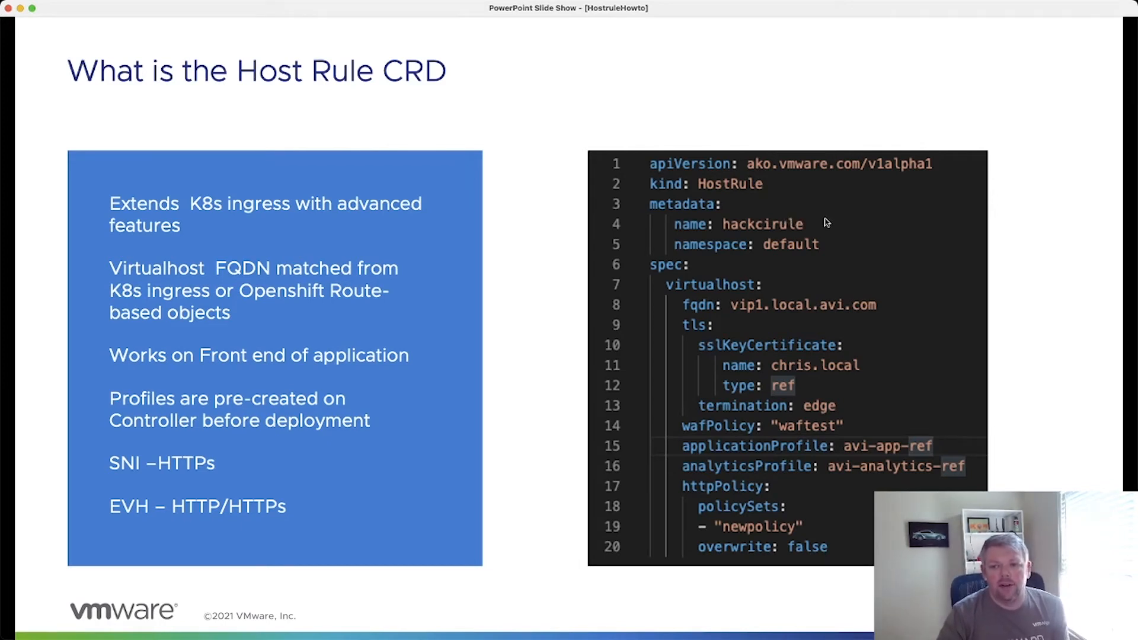
mouse_move(831, 222)
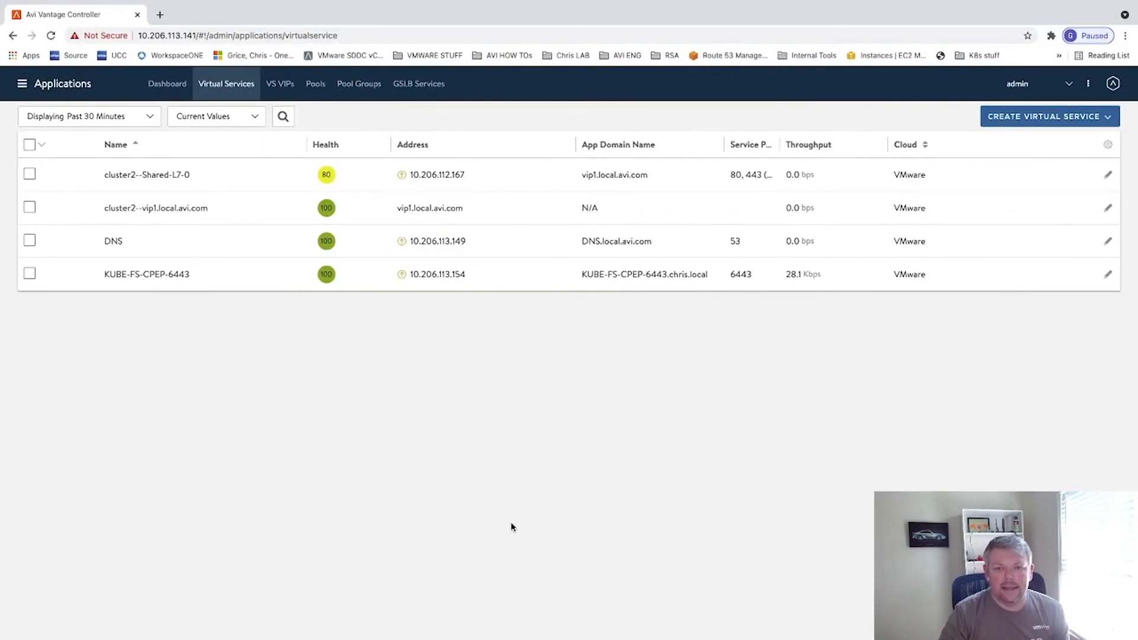
mouse_move(150, 216)
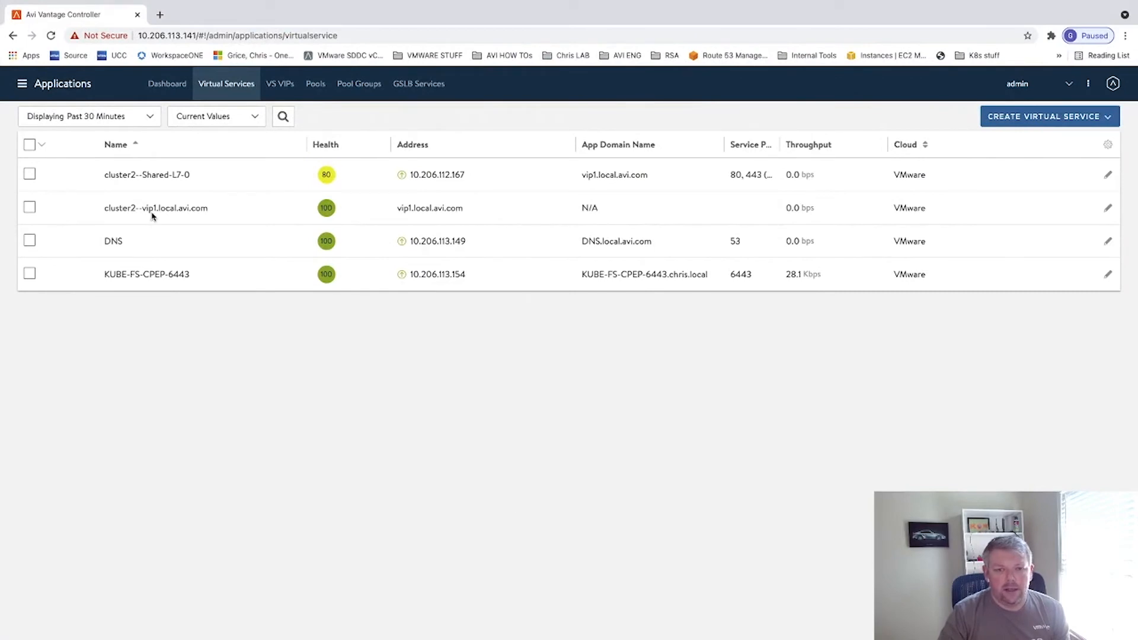
mouse_move(405, 218)
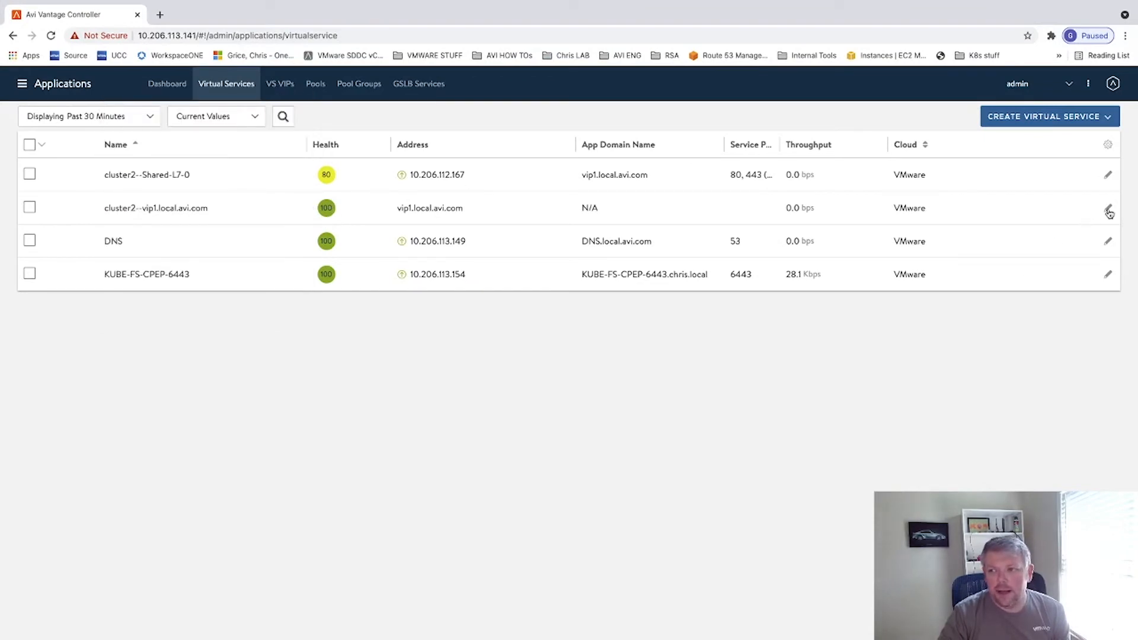
Step: Review the cluster2--vip1.local.avi.com virtual service's Settings, then its Analytics showing System-Analytics-Profile
left_click(1107, 208)
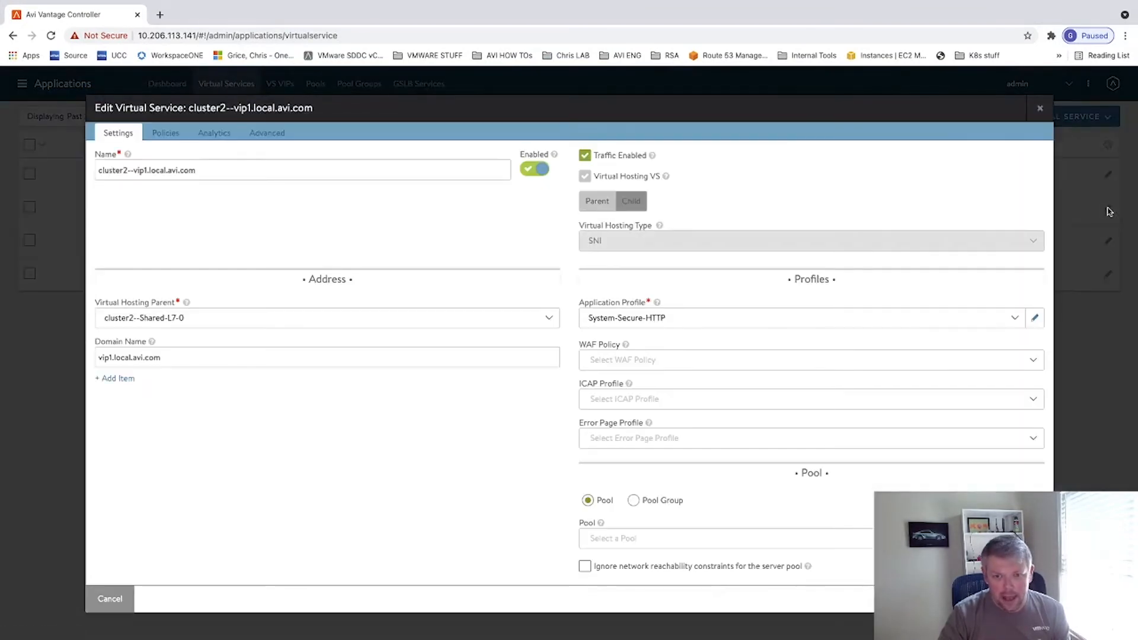
scroll("down", 3)
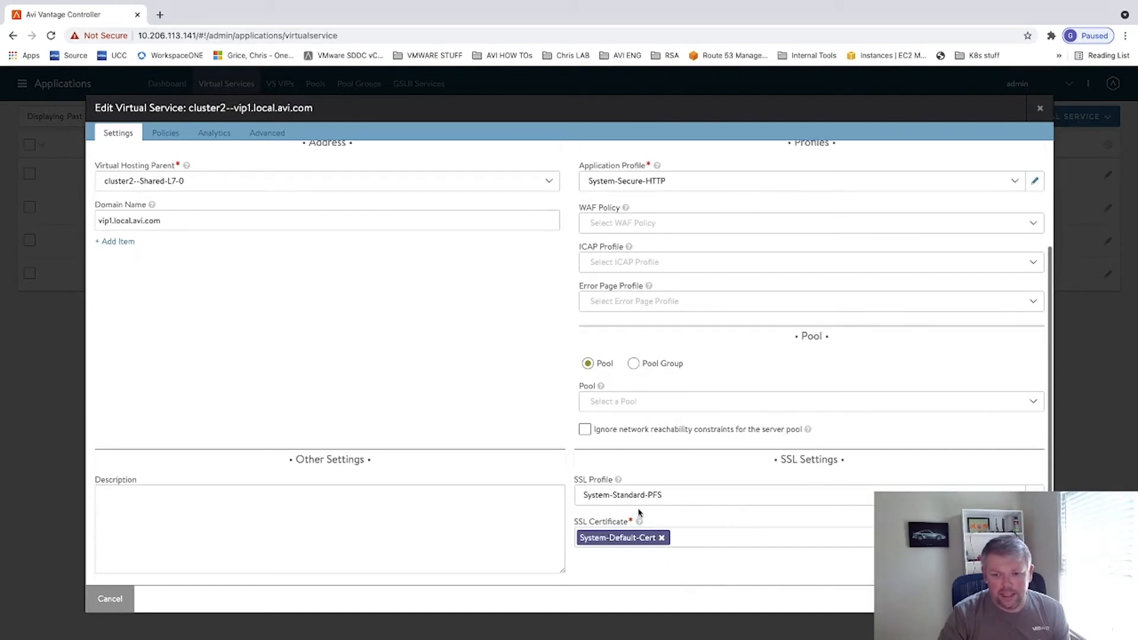
scroll("up", 3)
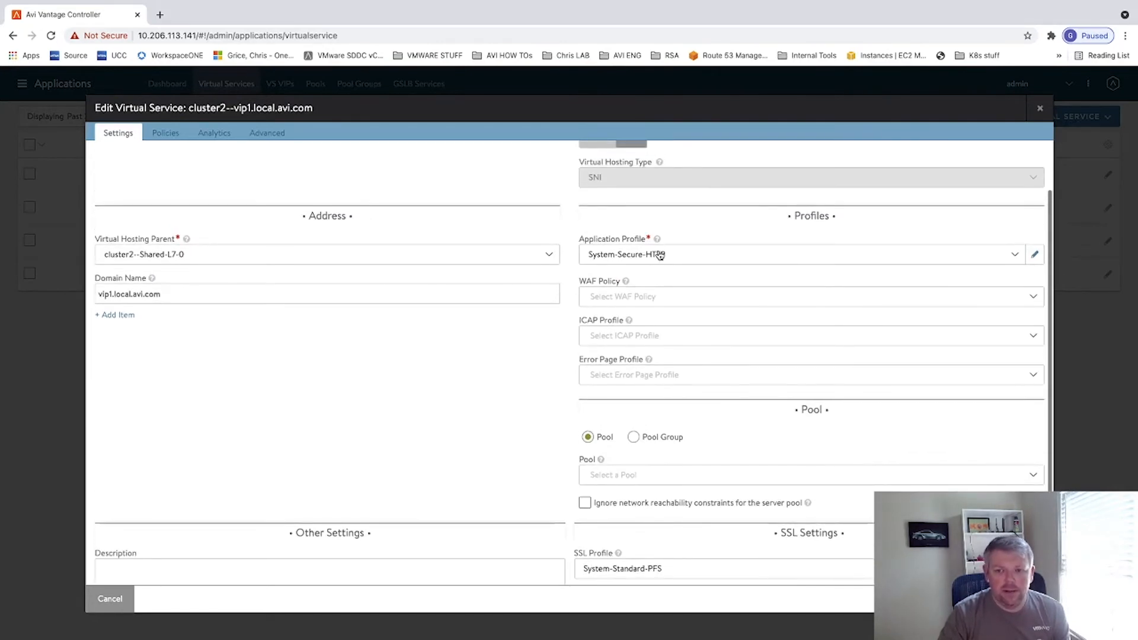
mouse_move(612, 345)
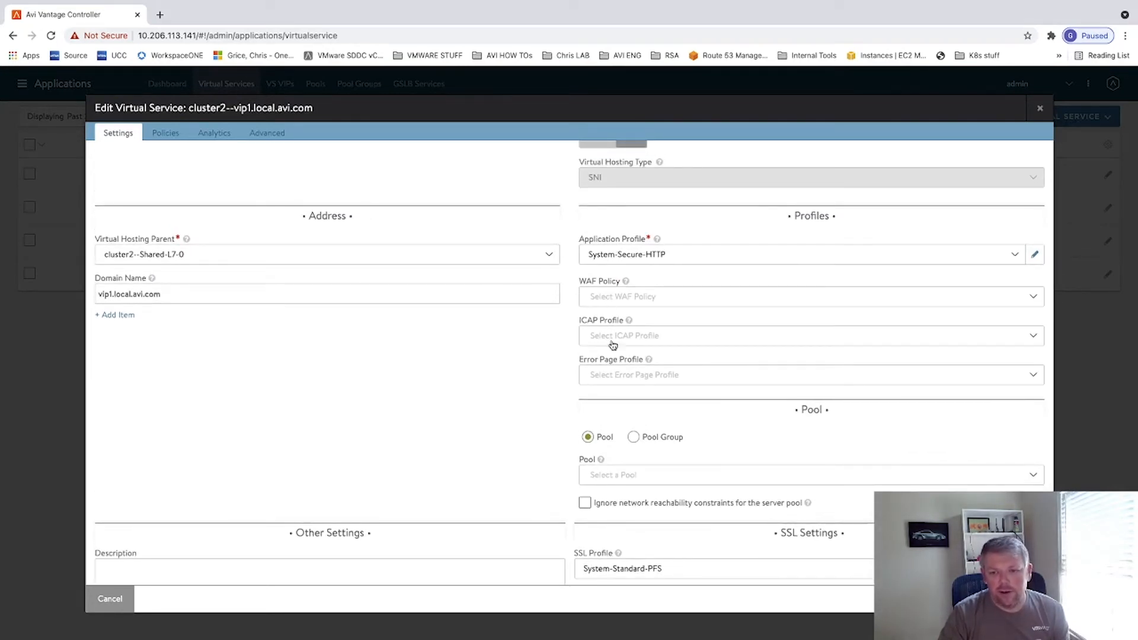
scroll("up", 3)
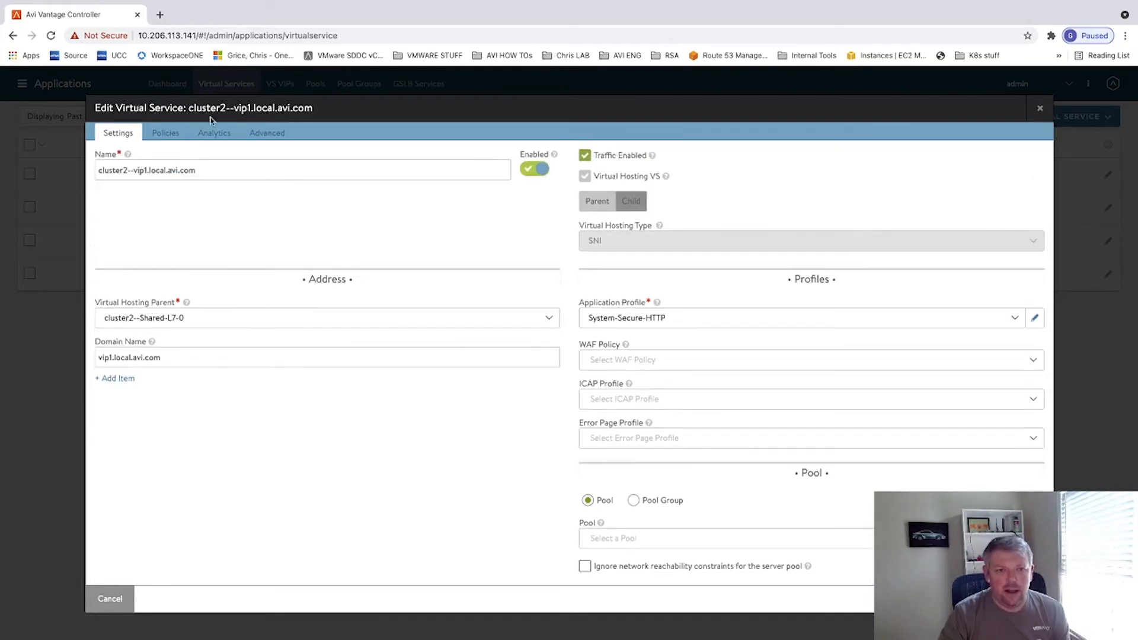
left_click(214, 133)
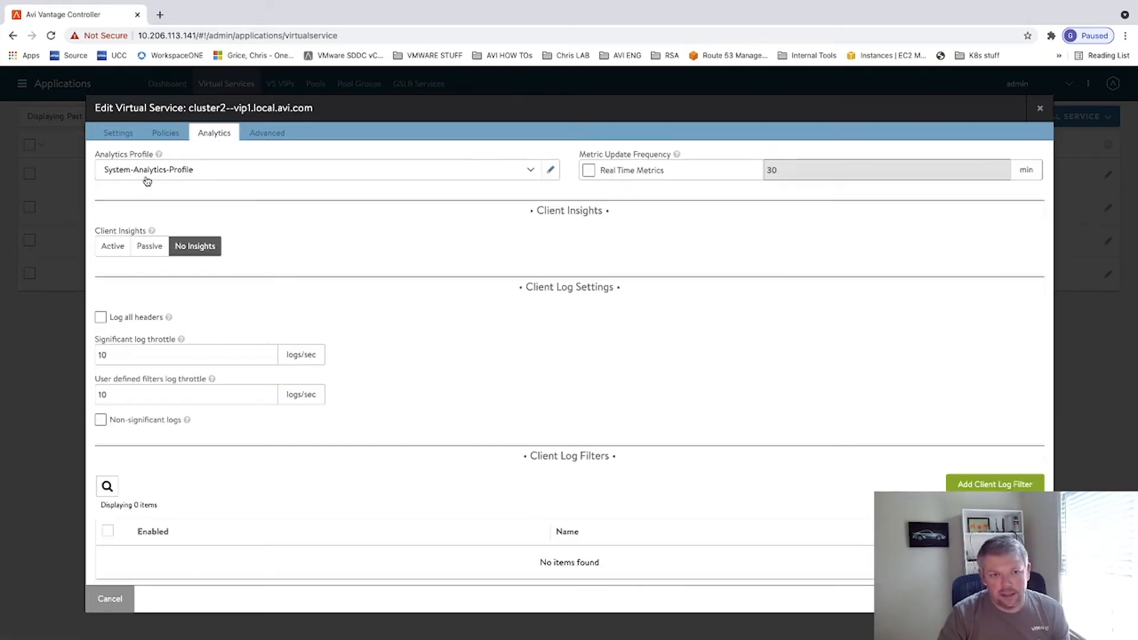
mouse_move(109, 599)
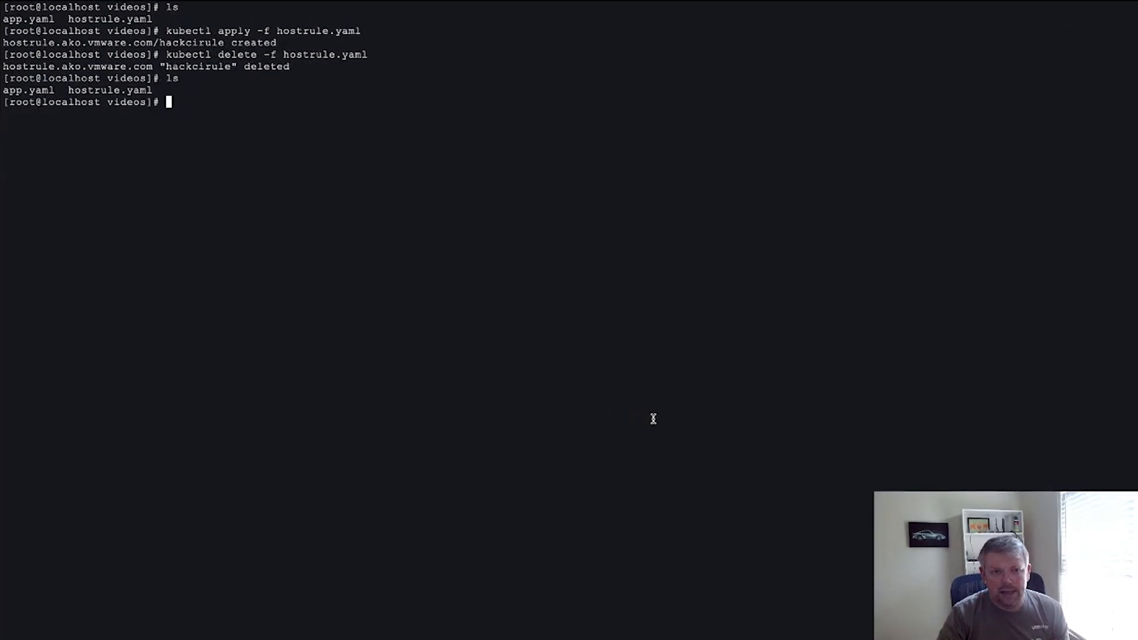
Step: Re-apply hostrule.yaml with kubectl and list host rules showing hackcirule as Accepted
type("ls")
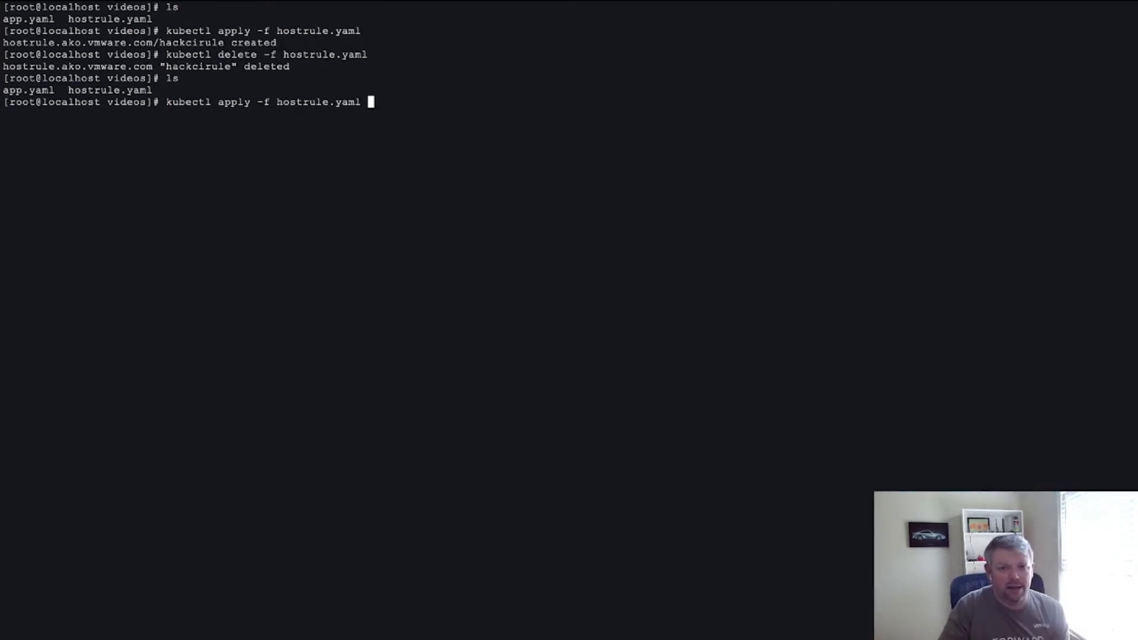
key("Return")
type("kubec")
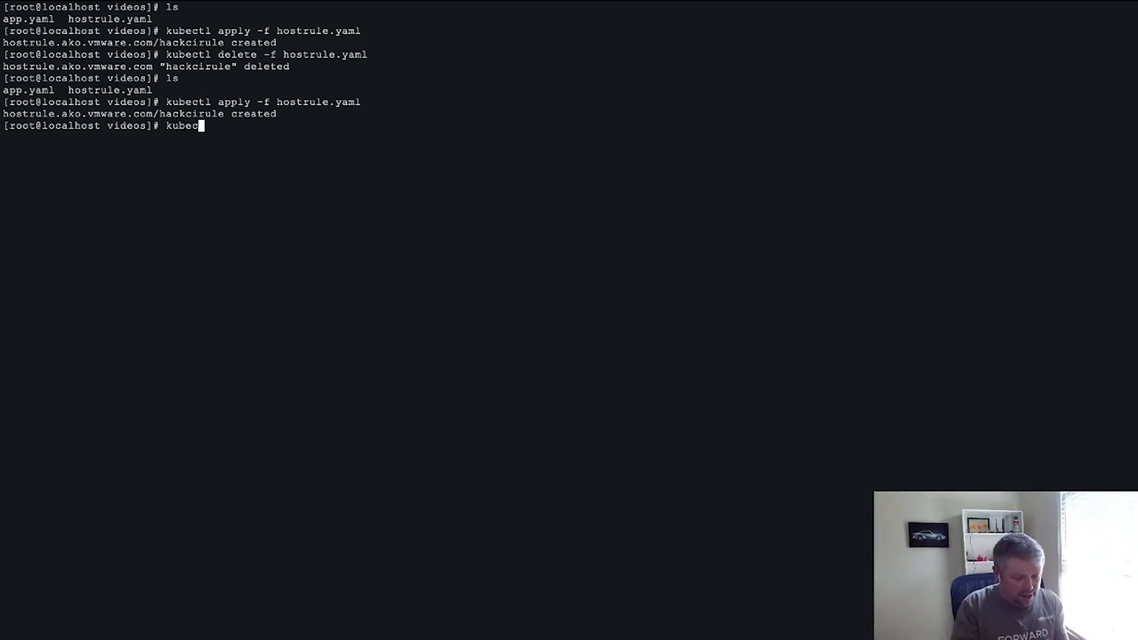
type("l")
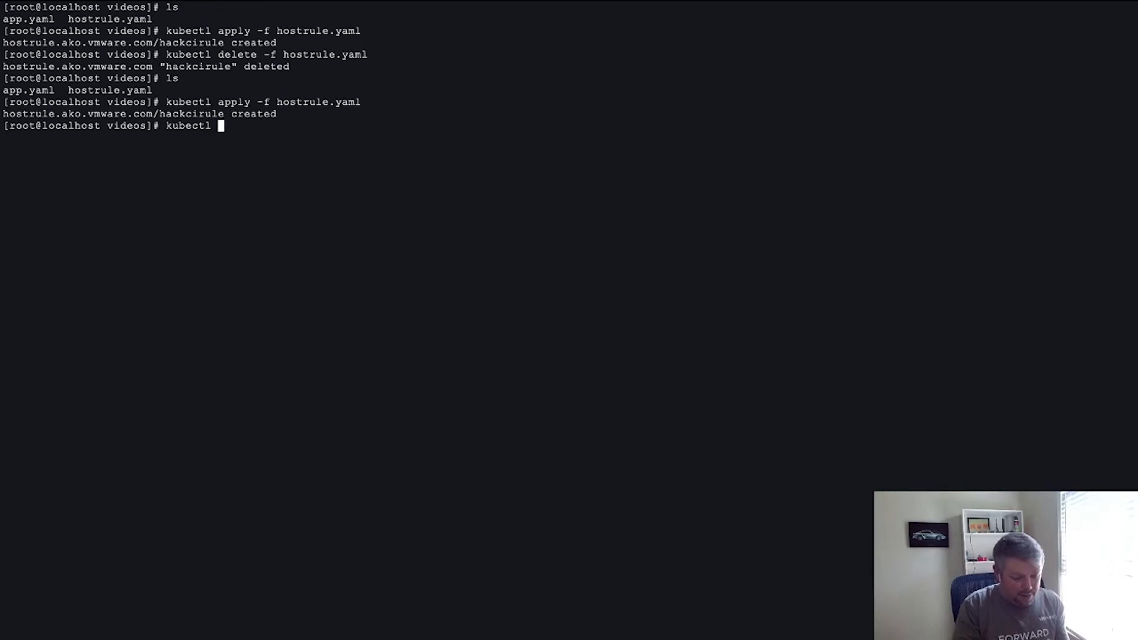
type("get hostru")
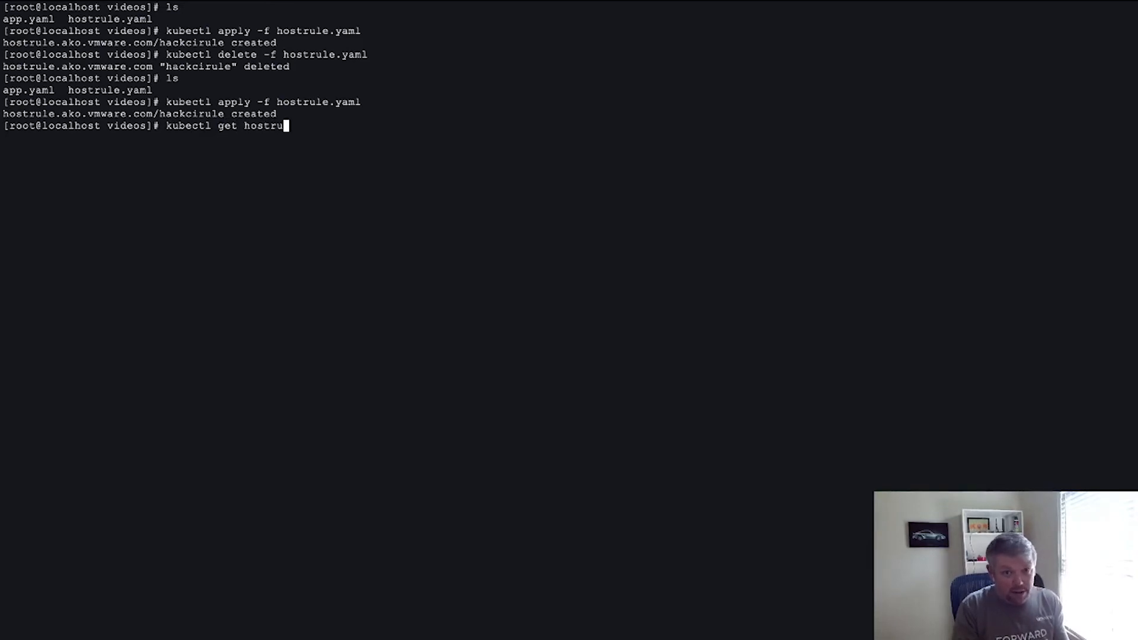
key("Return")
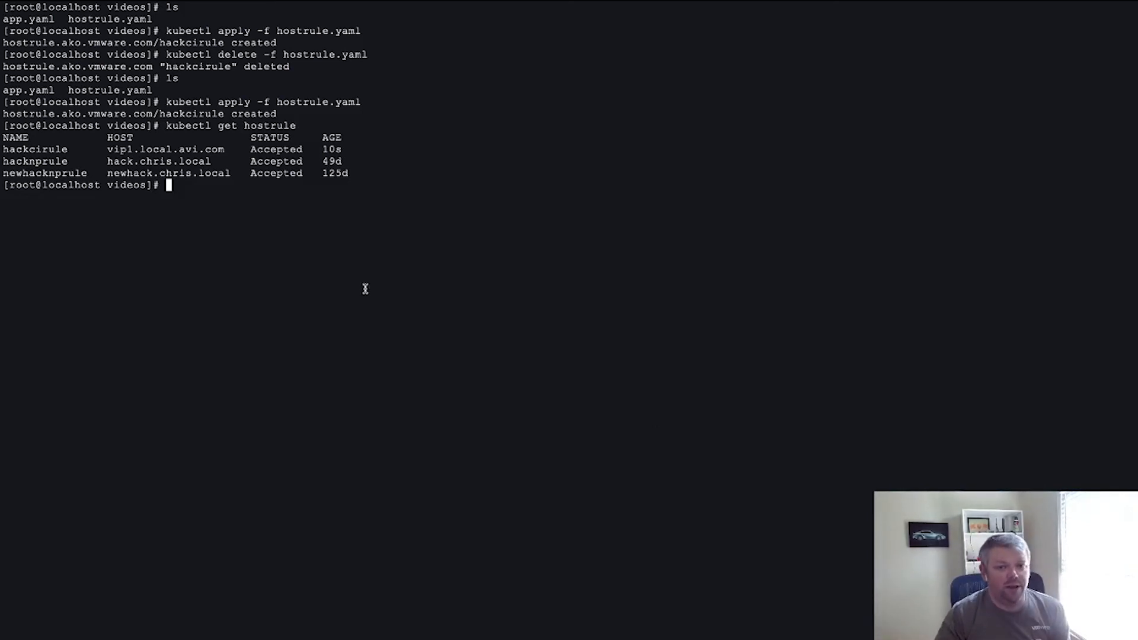
mouse_move(339, 311)
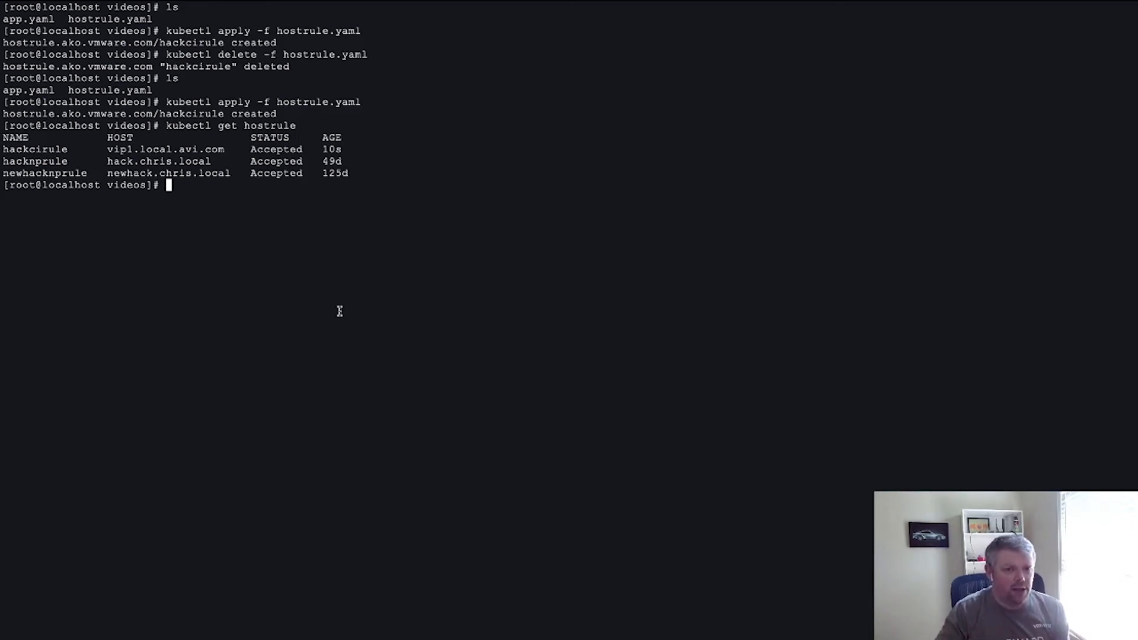
mouse_move(192, 154)
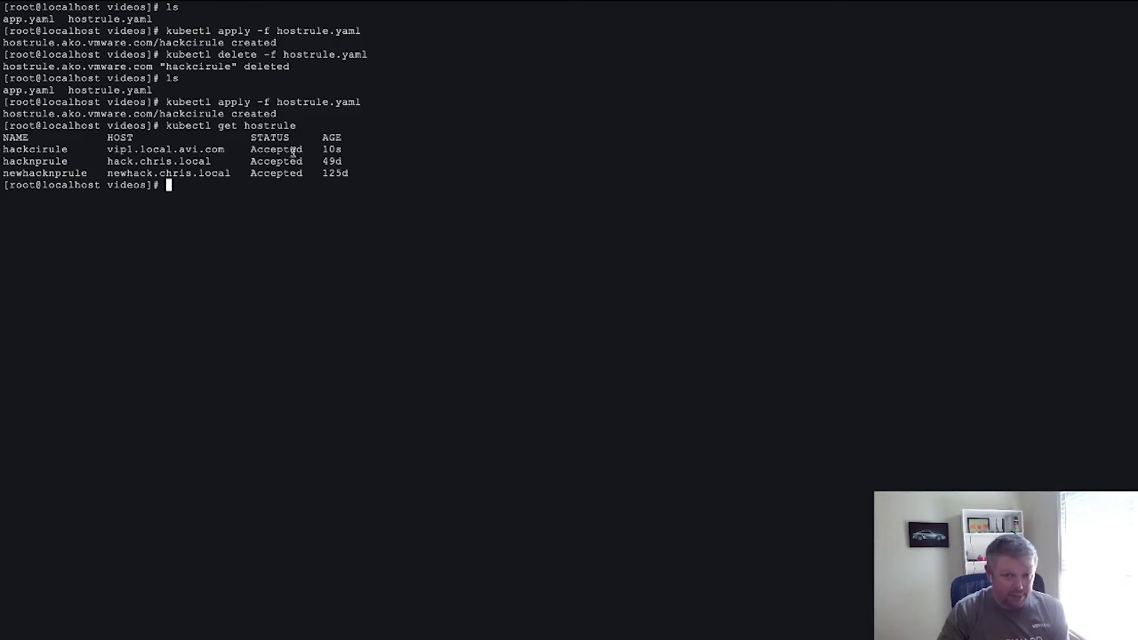
mouse_move(410, 201)
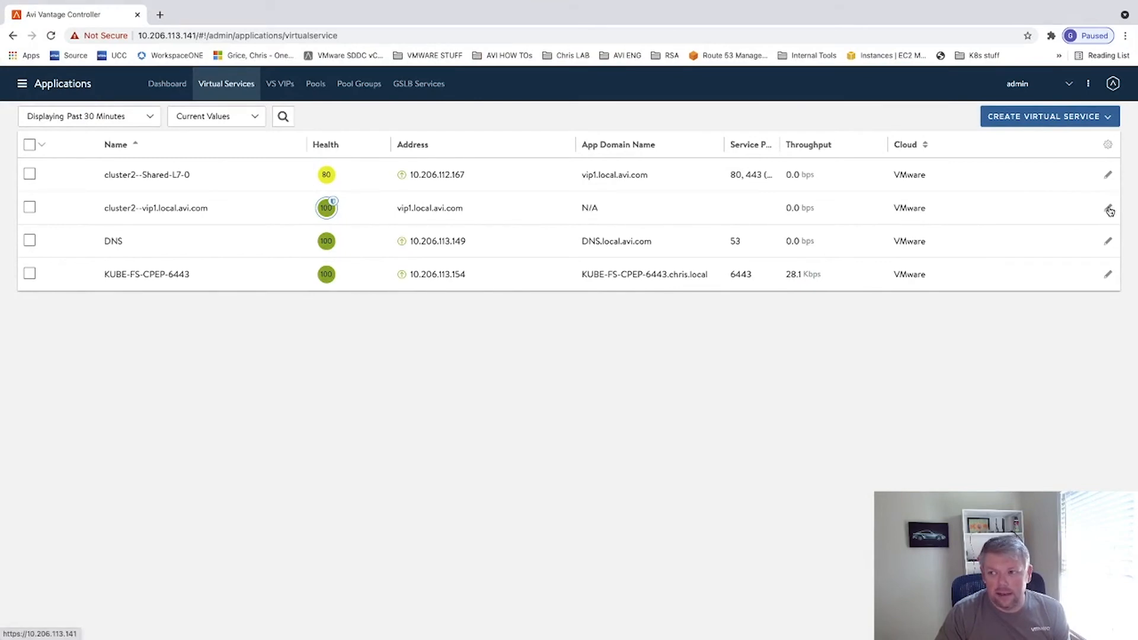
Step: Review vip1.local.avi.com showing avi-app-ref, waftest WAF, avi-errorpage-ref, avi-analytics-ref and the hackci HTTP policy set
left_click(1107, 209)
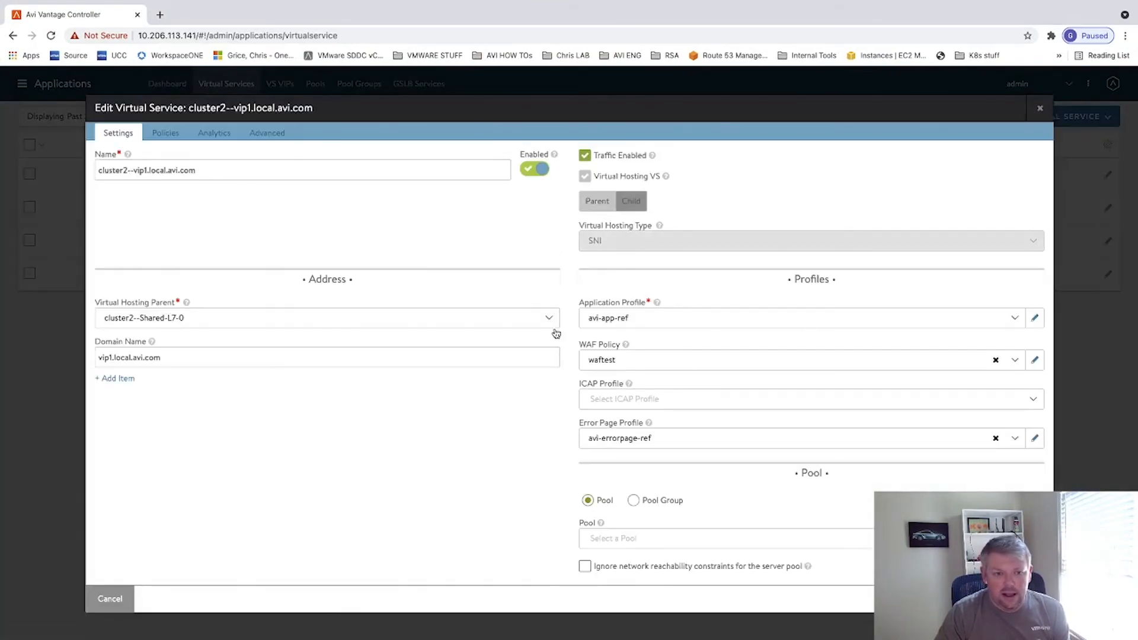
mouse_move(623, 308)
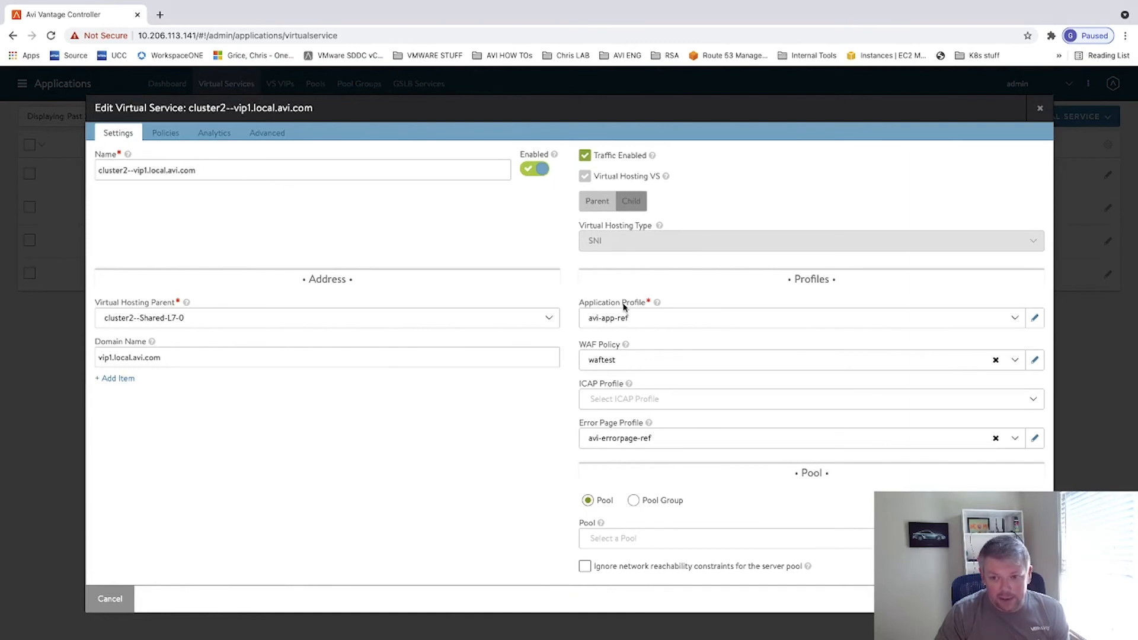
mouse_move(597, 367)
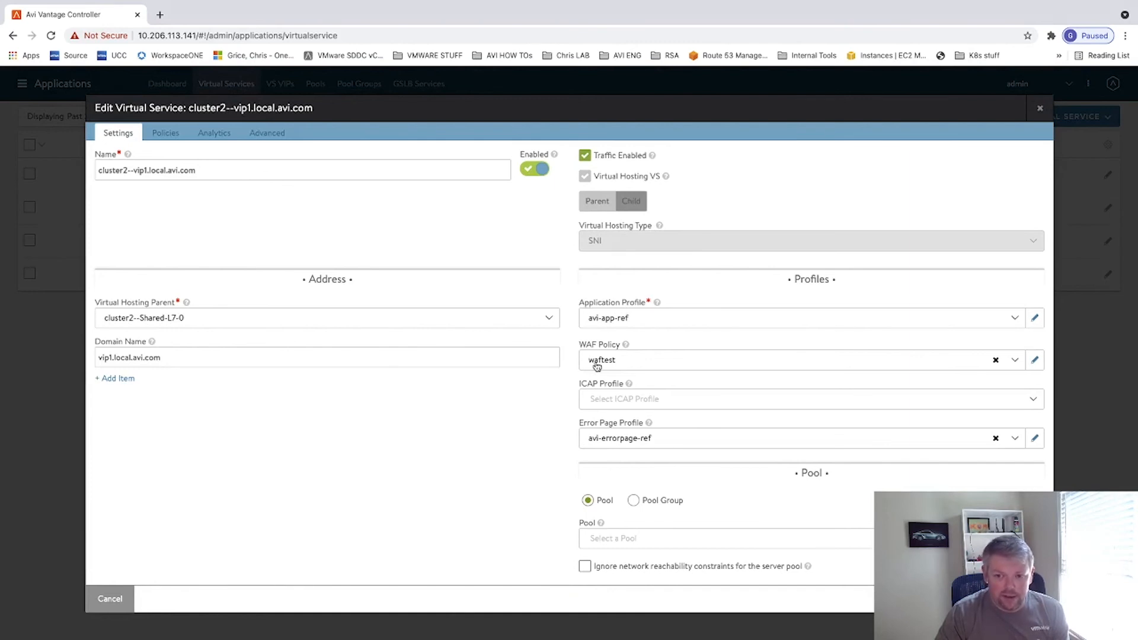
scroll("down", 3)
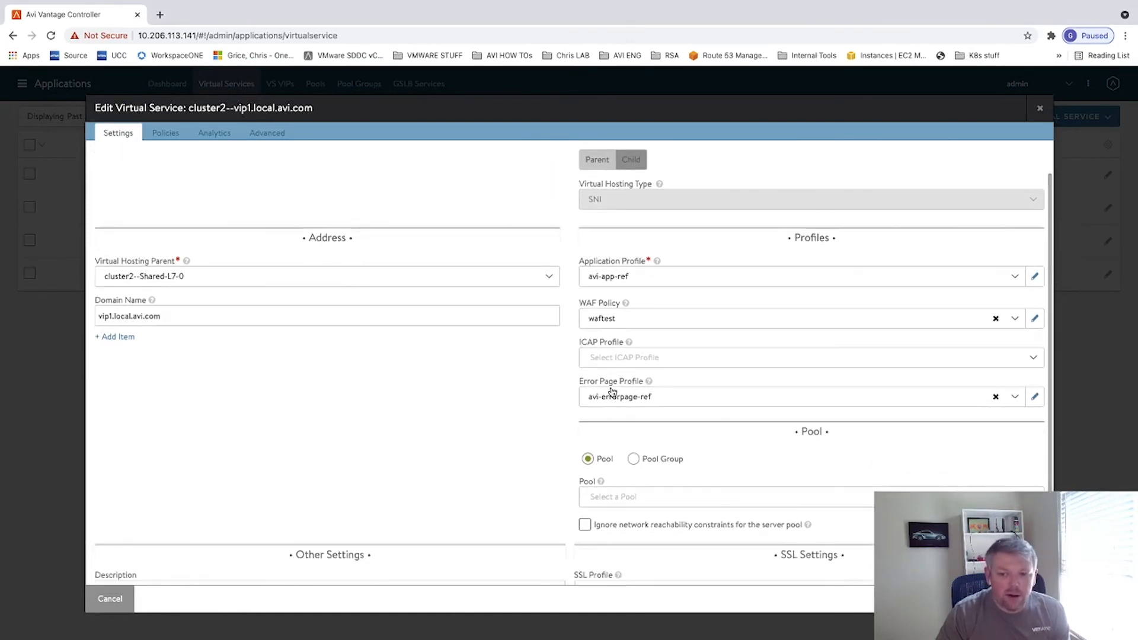
scroll("down", 3)
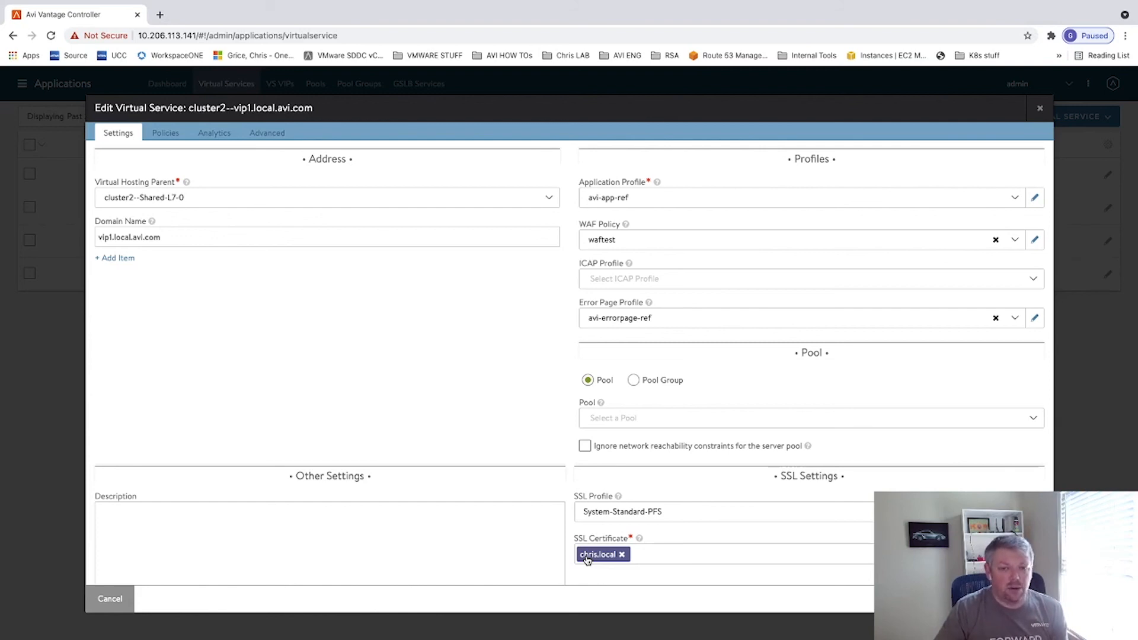
mouse_move(215, 133)
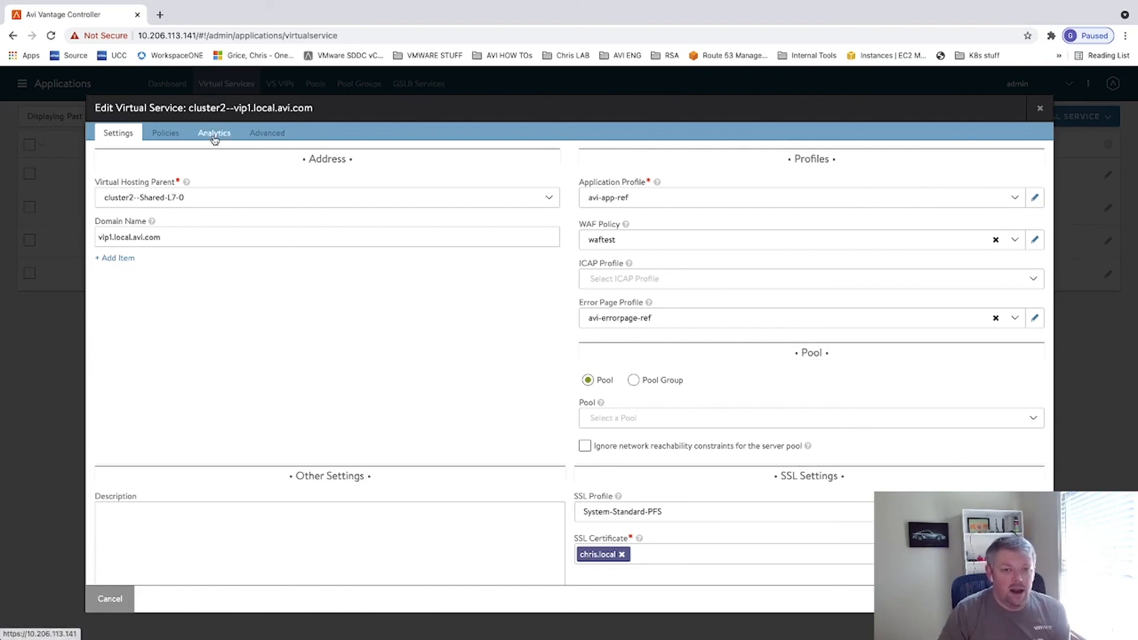
left_click(213, 133)
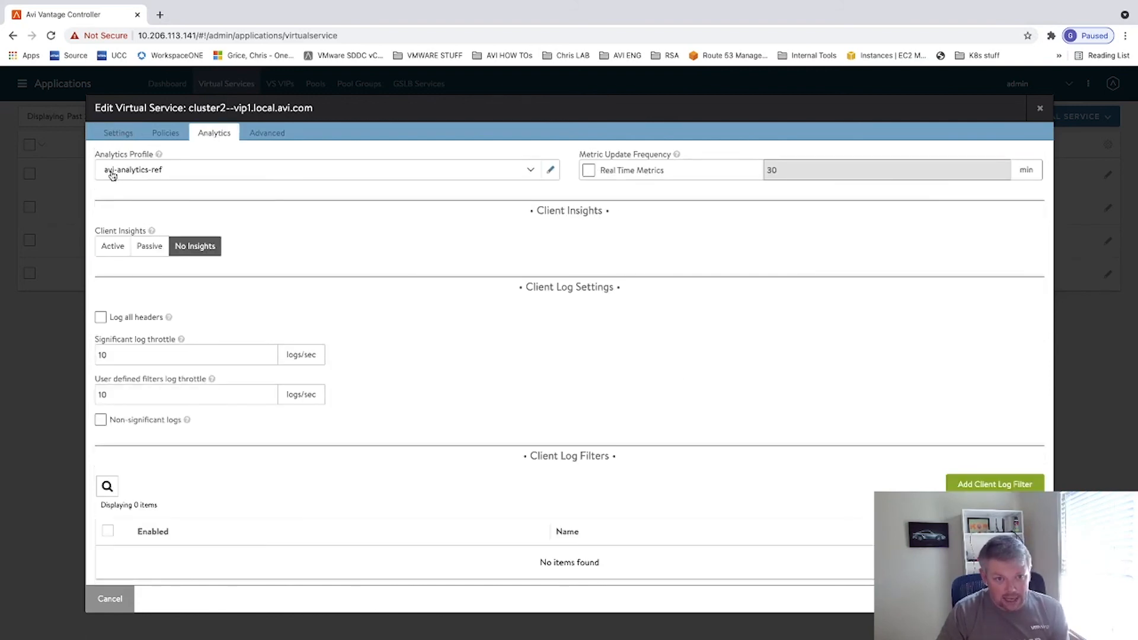
left_click(165, 133)
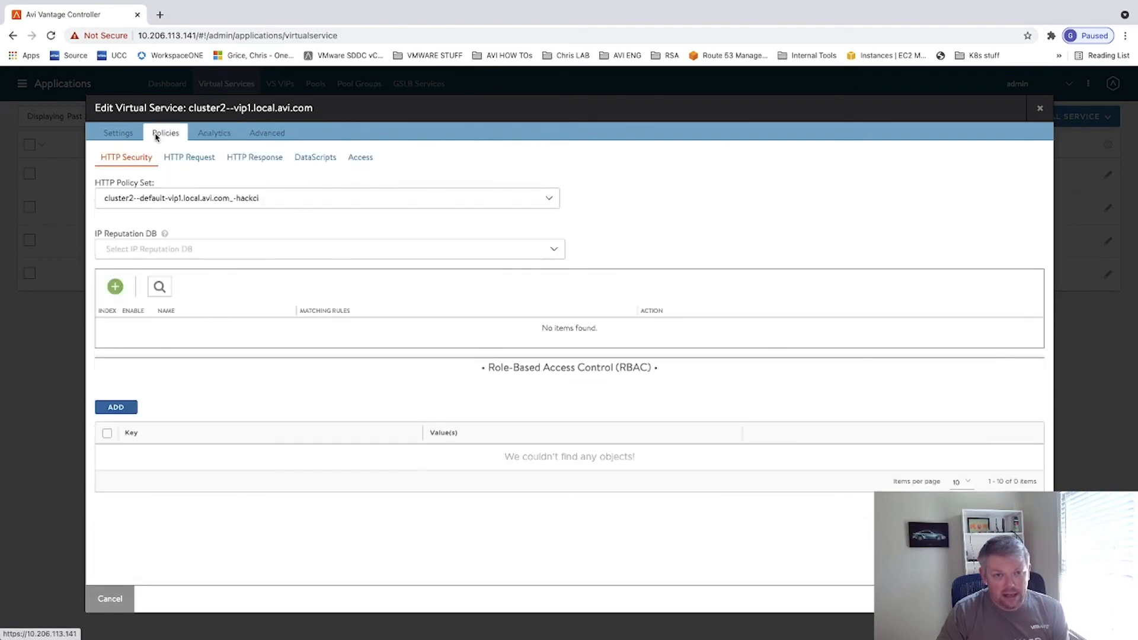
mouse_move(416, 199)
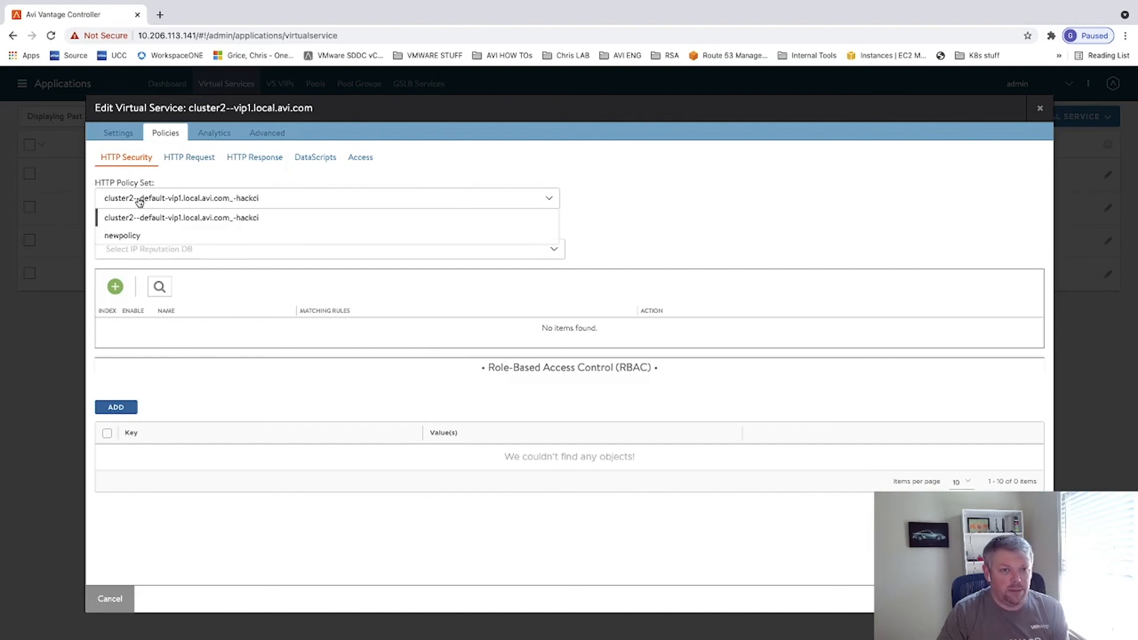
Step: Select the newpolicy set with its close-connection rule for client IP 1.1.1.1, then cancel the editor
left_click(122, 235)
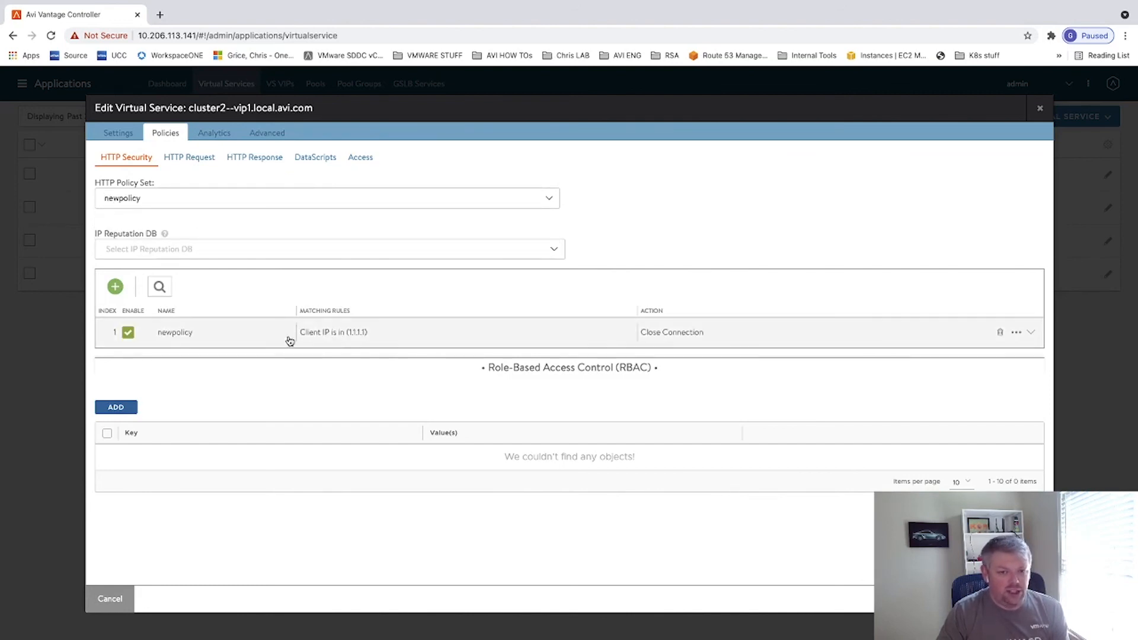
mouse_move(339, 339)
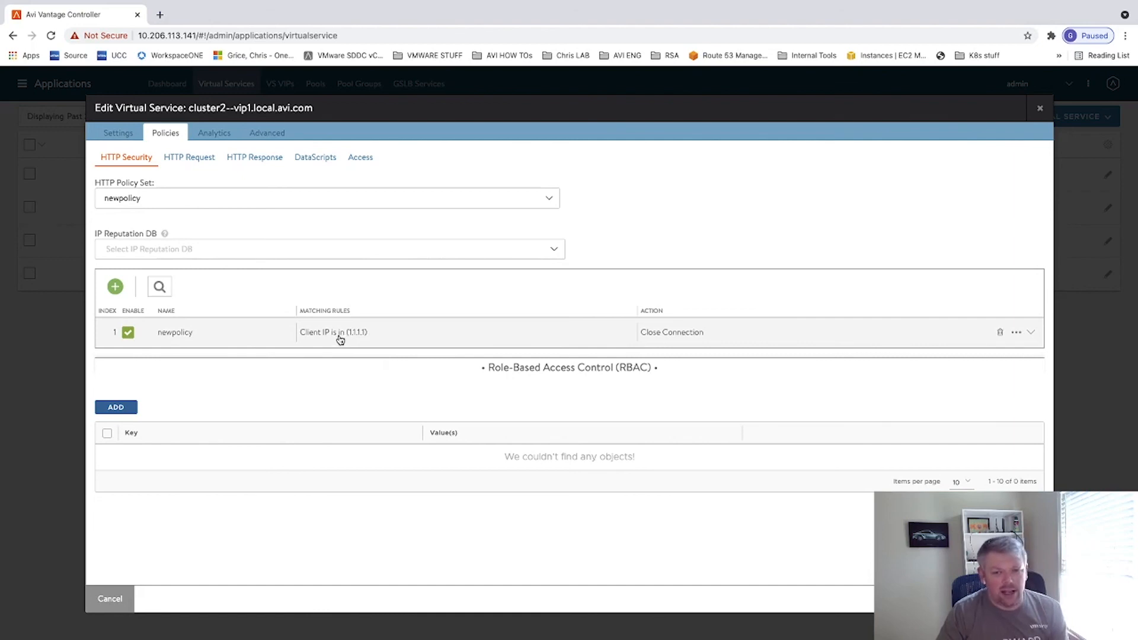
mouse_move(652, 325)
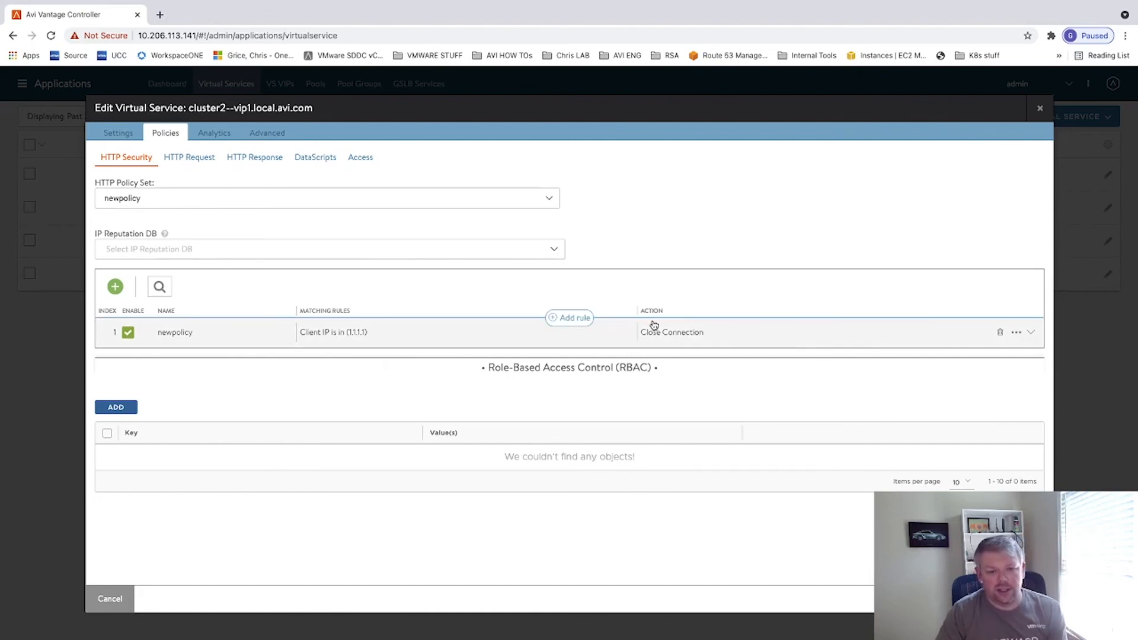
left_click(109, 597)
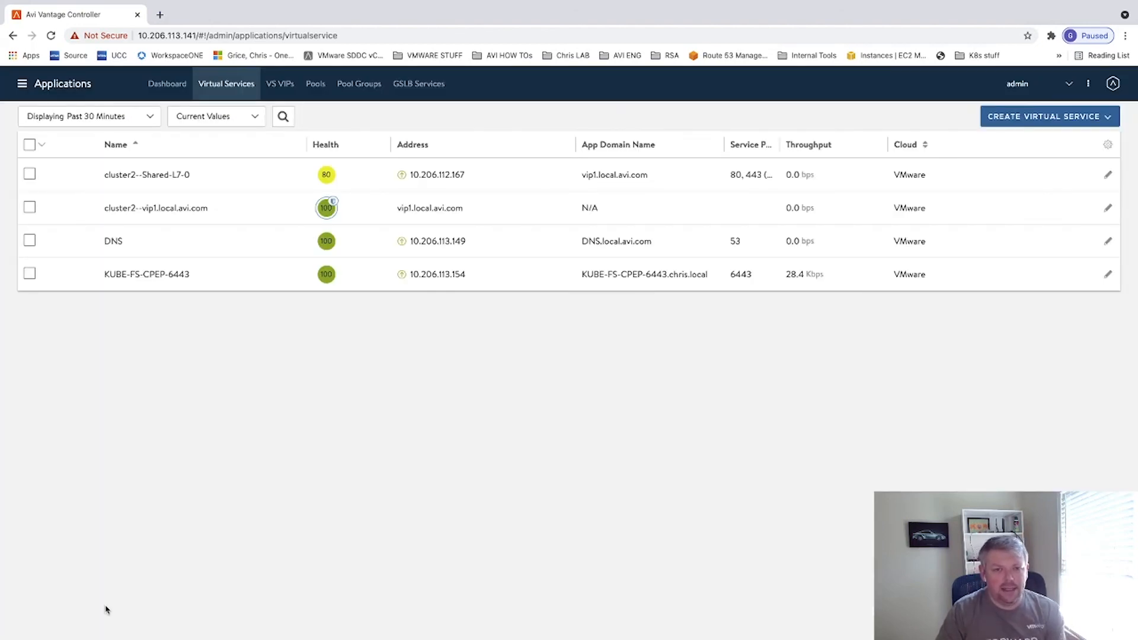